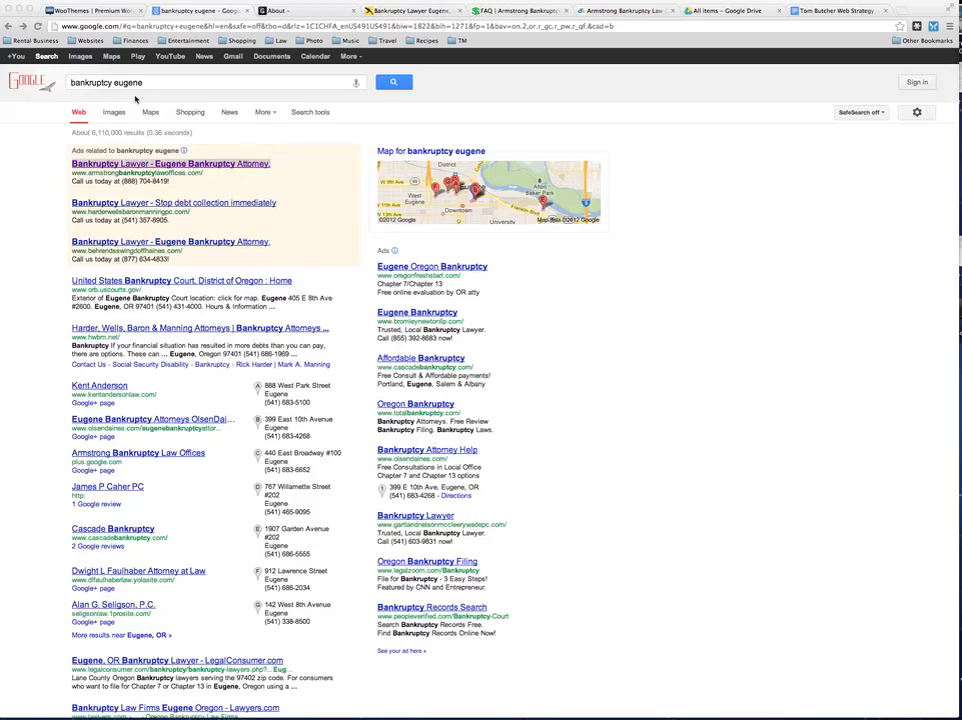
Step: Scan page one of the 'bankruptcy eugene' results, then go to page 2 and scroll it
scroll("down", 3)
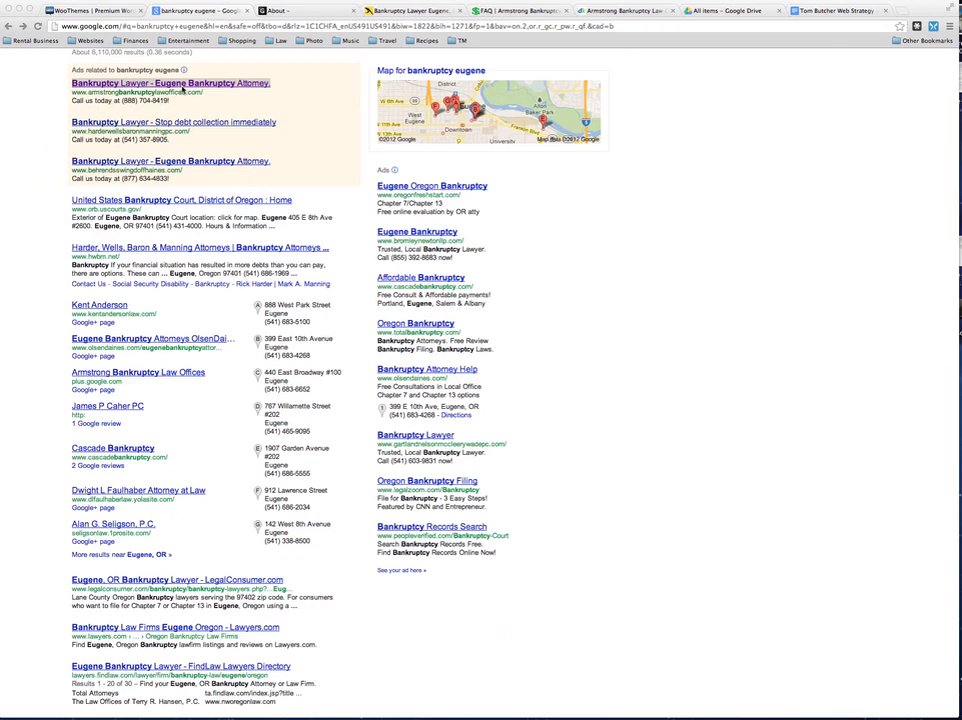
scroll("up", 3)
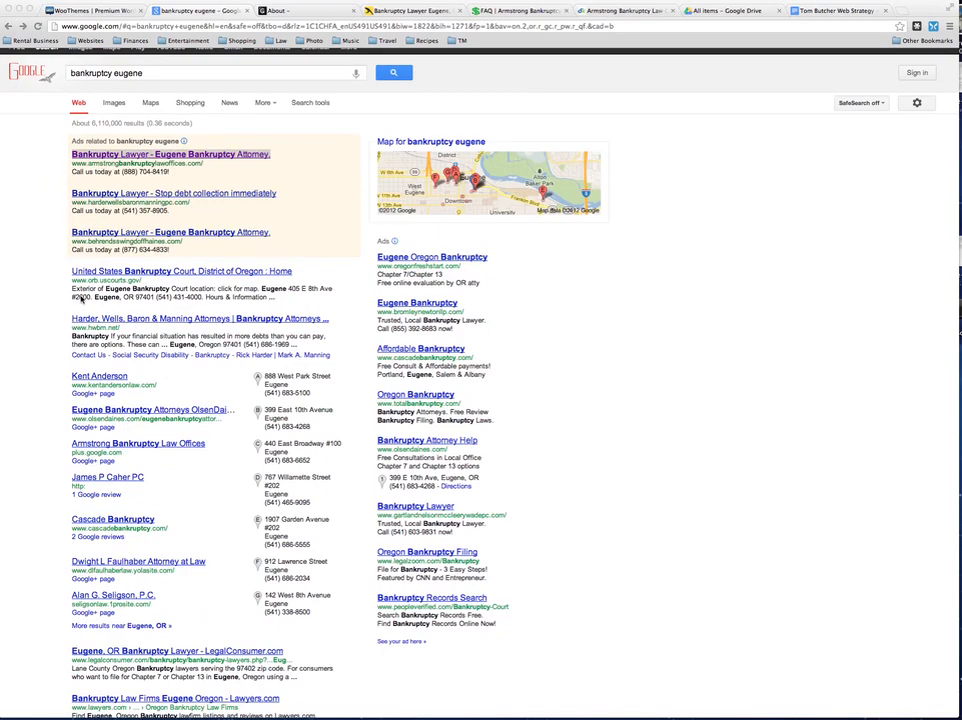
scroll("down", 3)
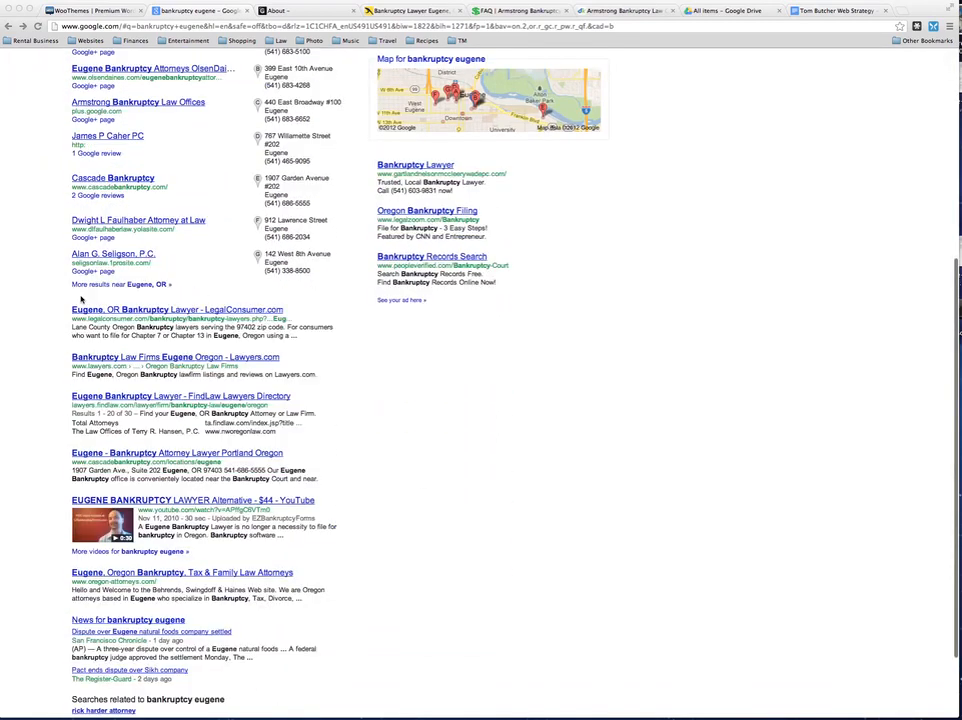
scroll("down", 3)
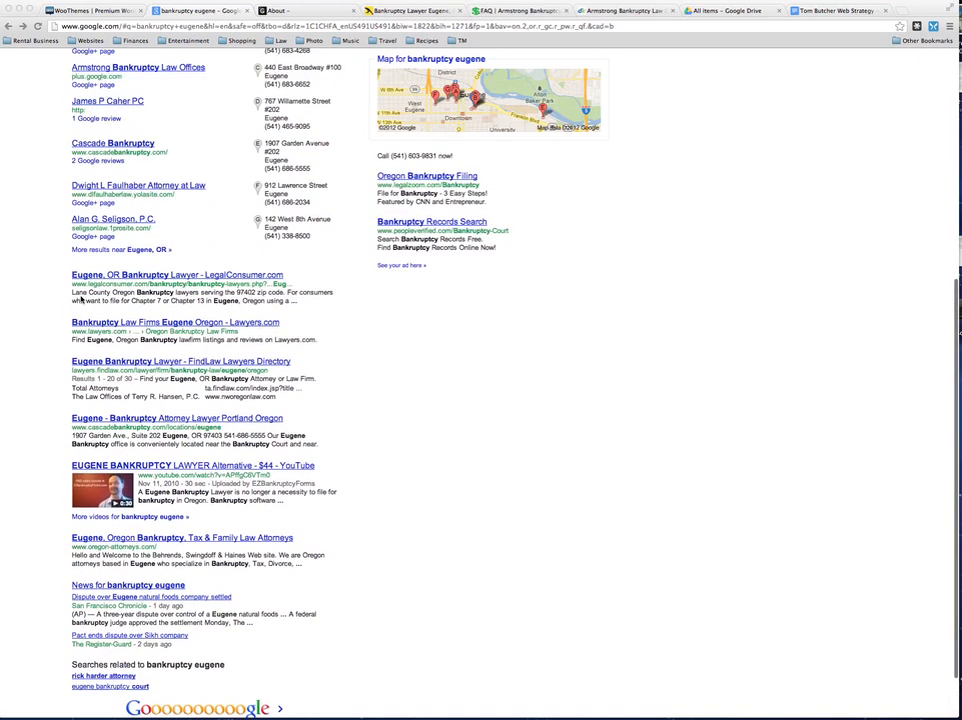
scroll("up", 3)
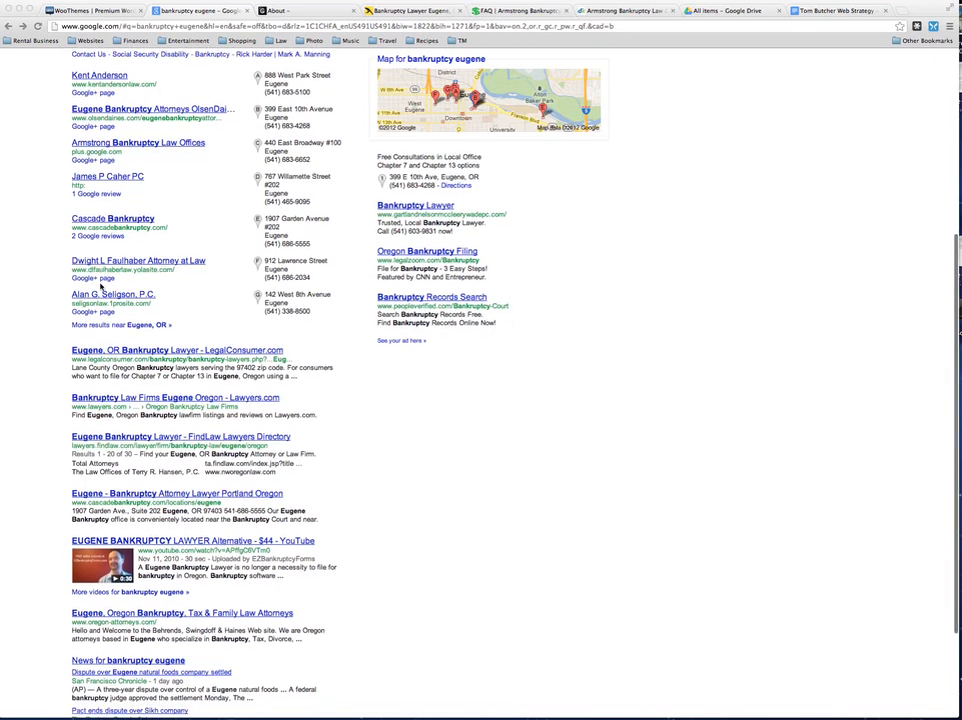
scroll("down", 3)
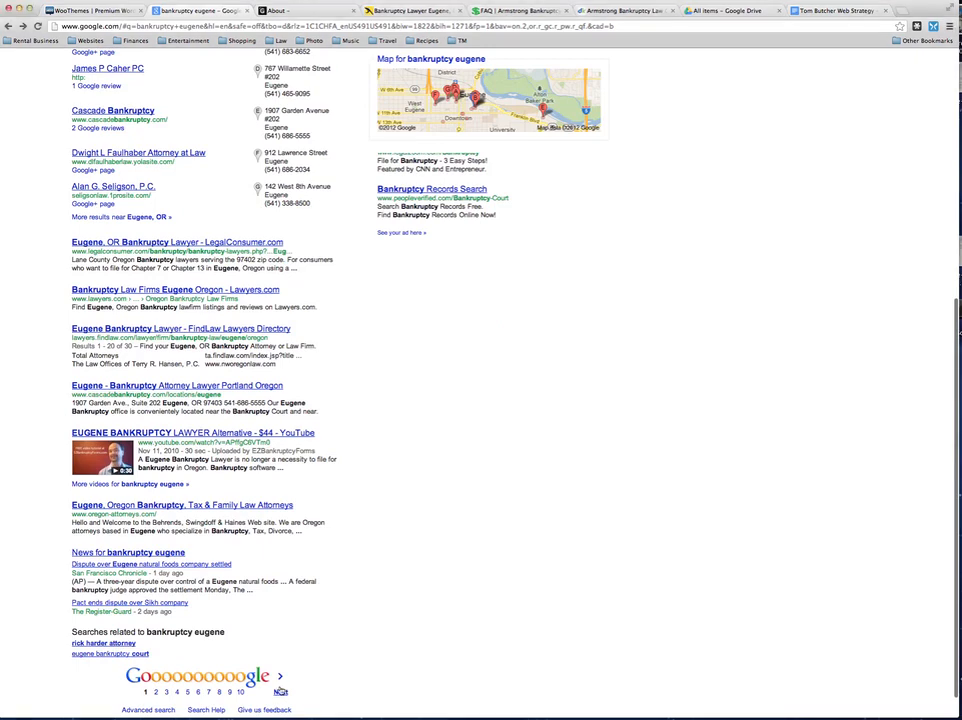
left_click(154, 692)
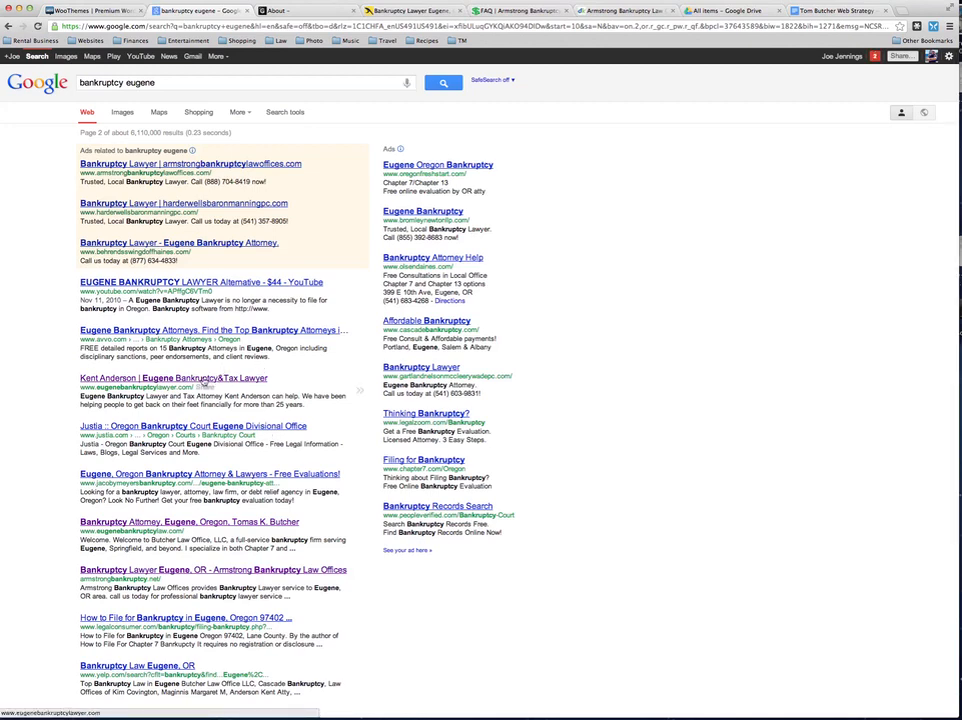
scroll("down", 3)
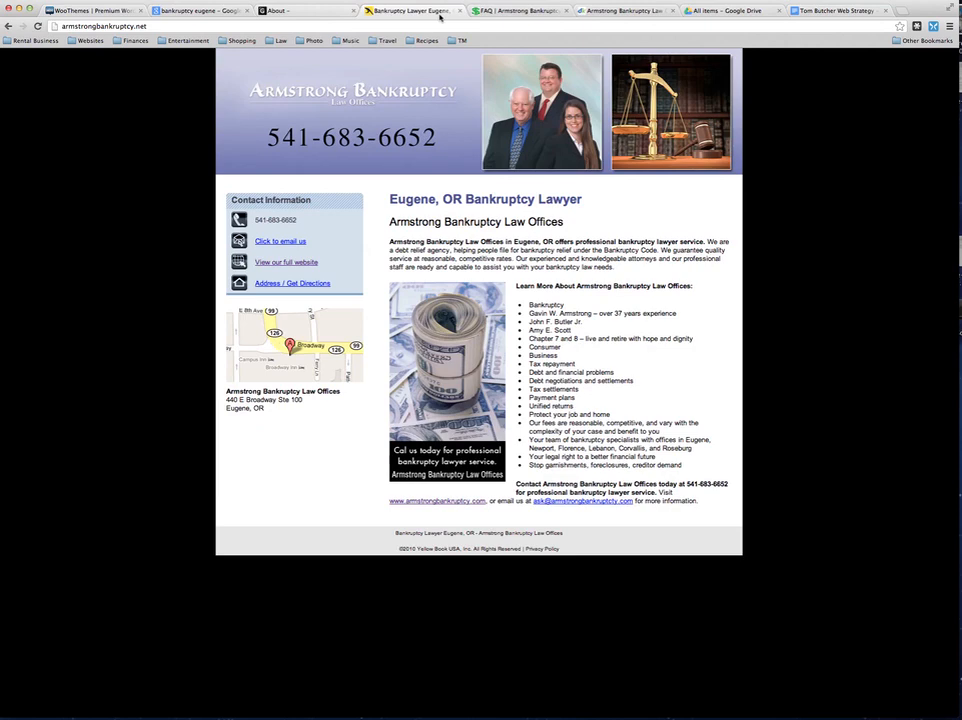
left_click(520, 11)
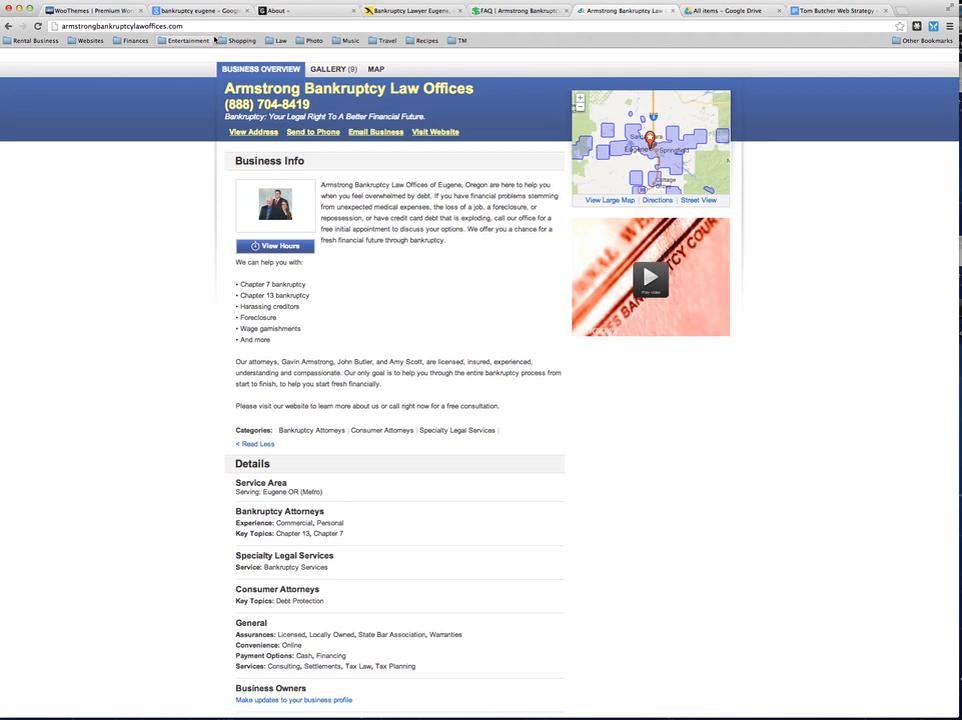
mouse_move(474, 158)
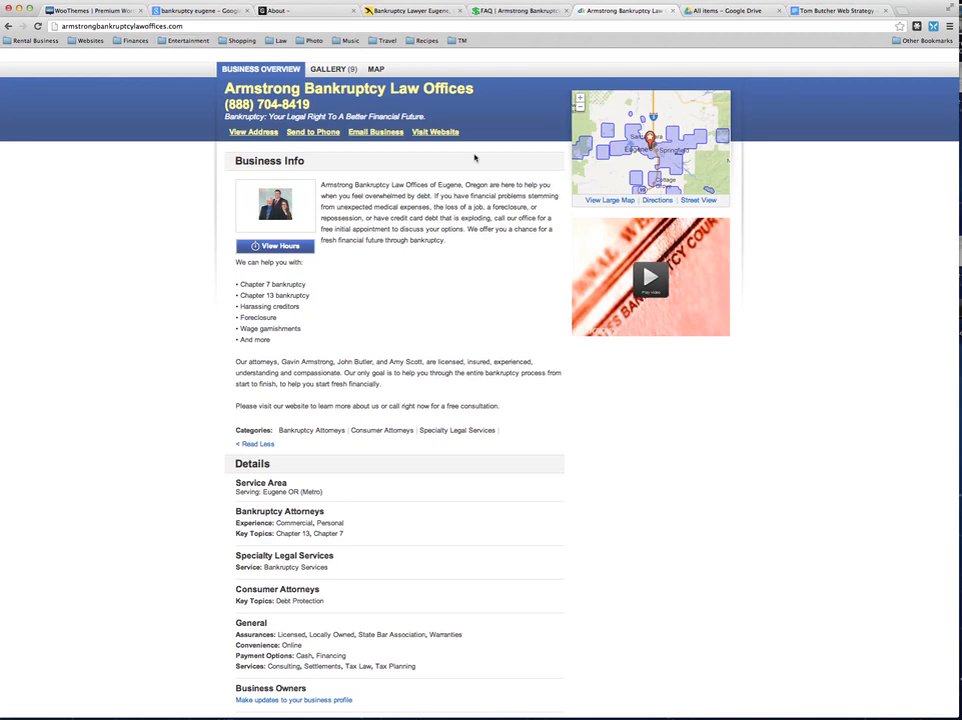
scroll("down", 3)
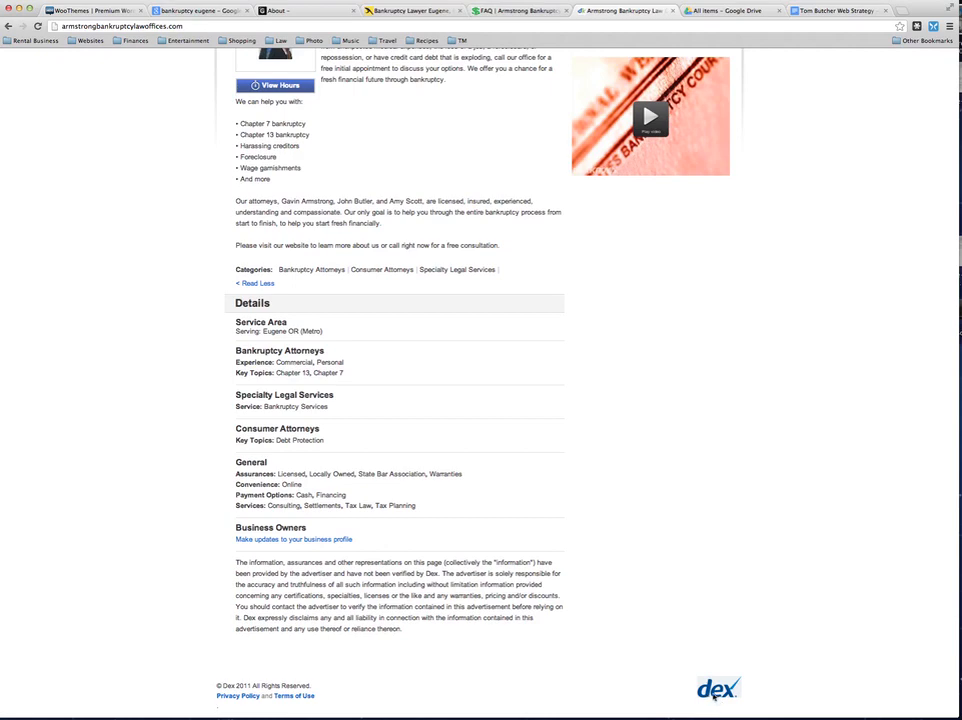
scroll("up", 3)
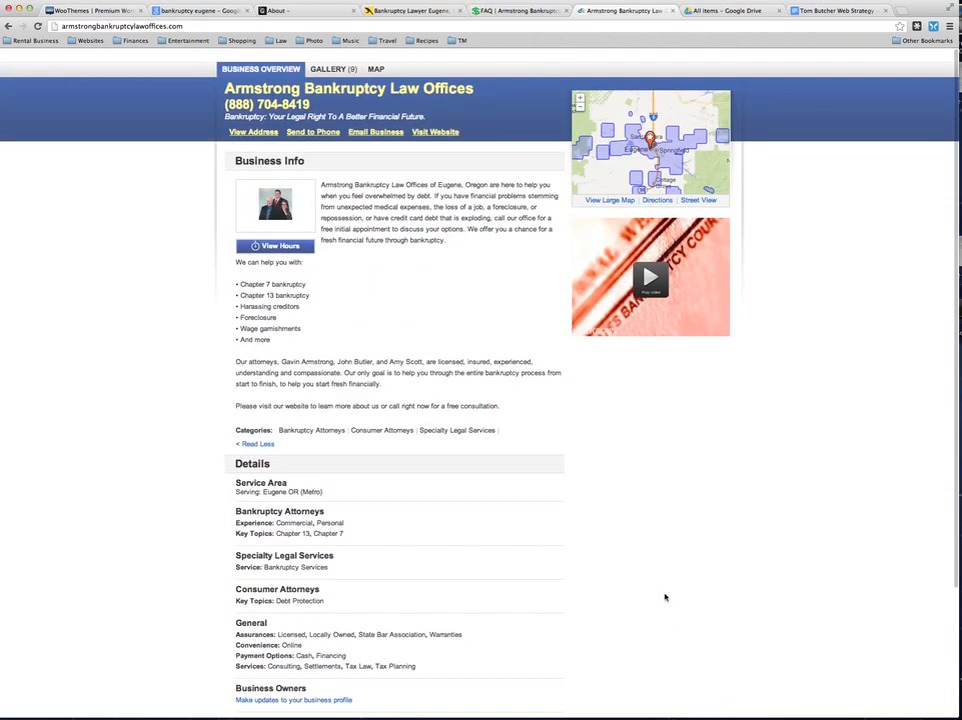
mouse_move(577, 423)
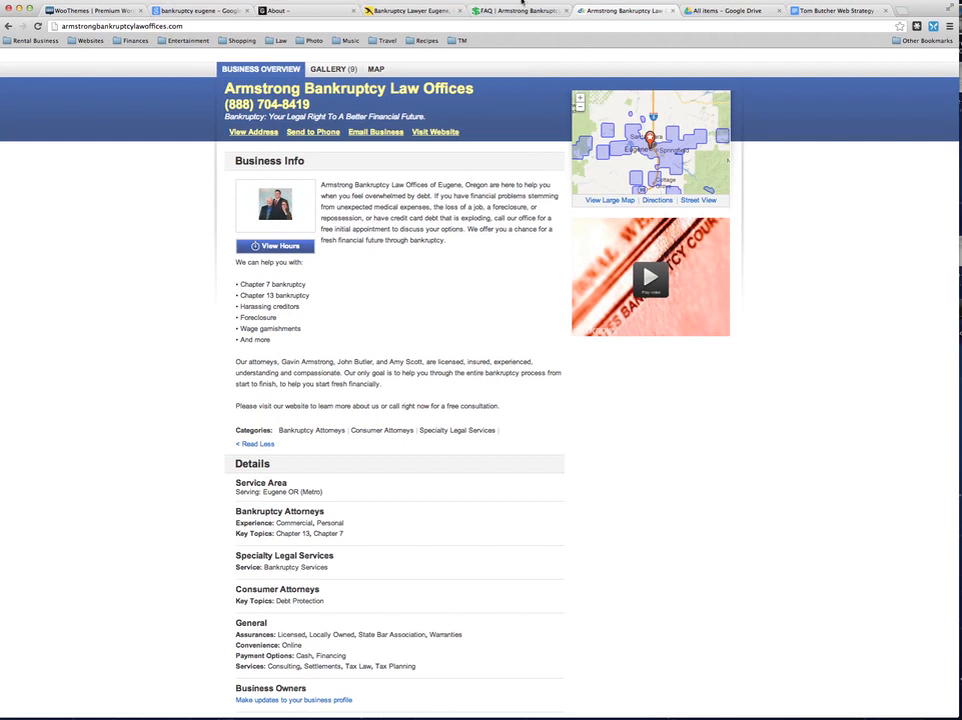
Step: Switch to the Armstrong Bankruptcy FAQ tab and scroll down the page
left_click(520, 11)
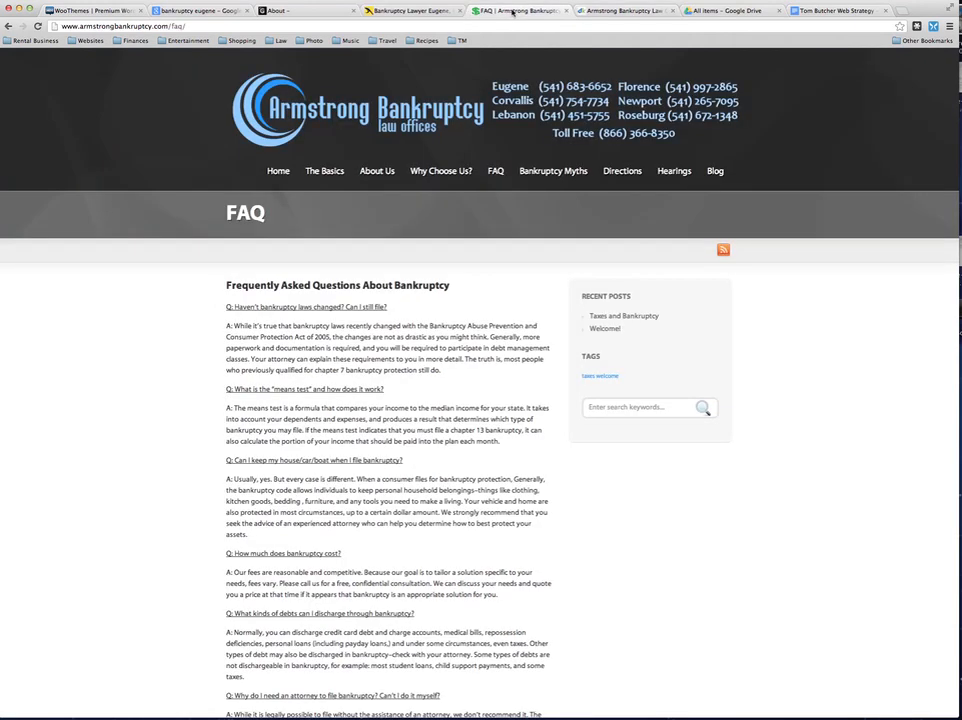
mouse_move(377, 170)
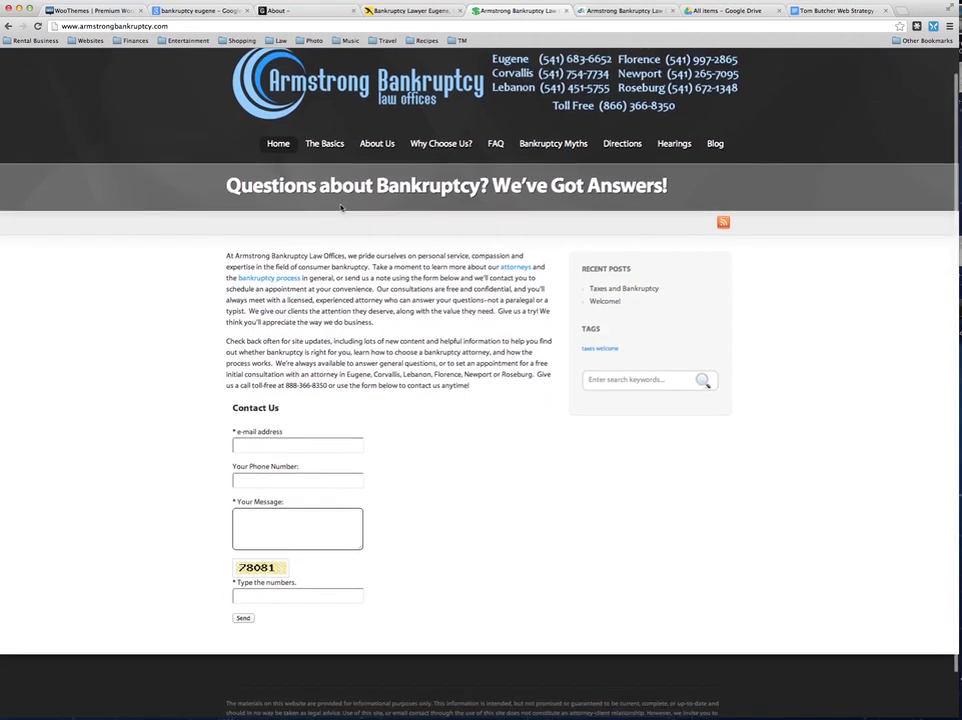
scroll("down", 3)
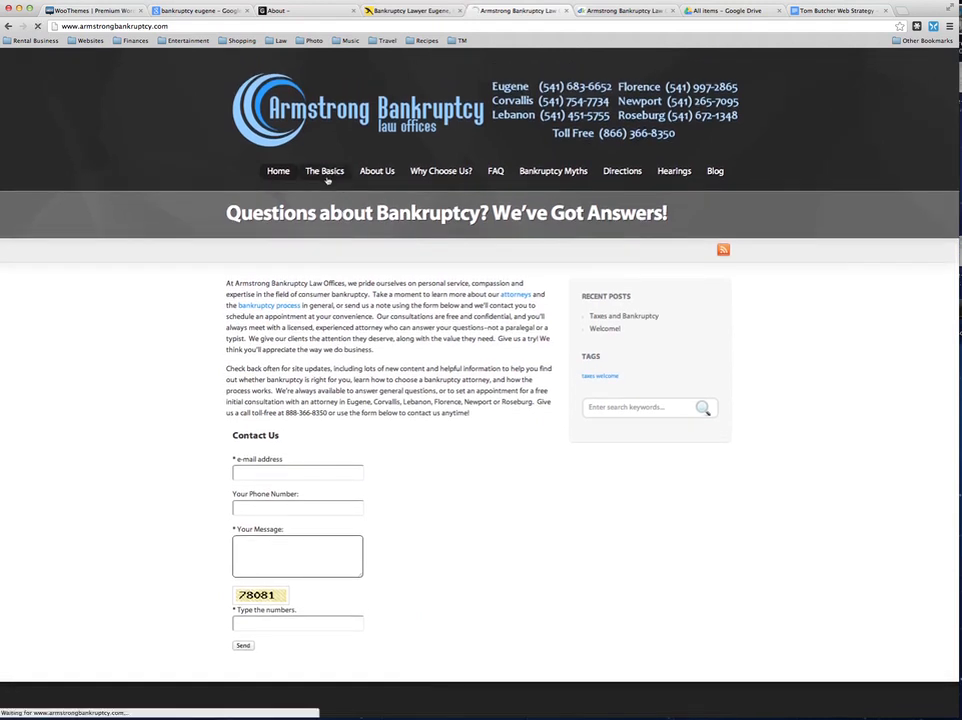
left_click(324, 170)
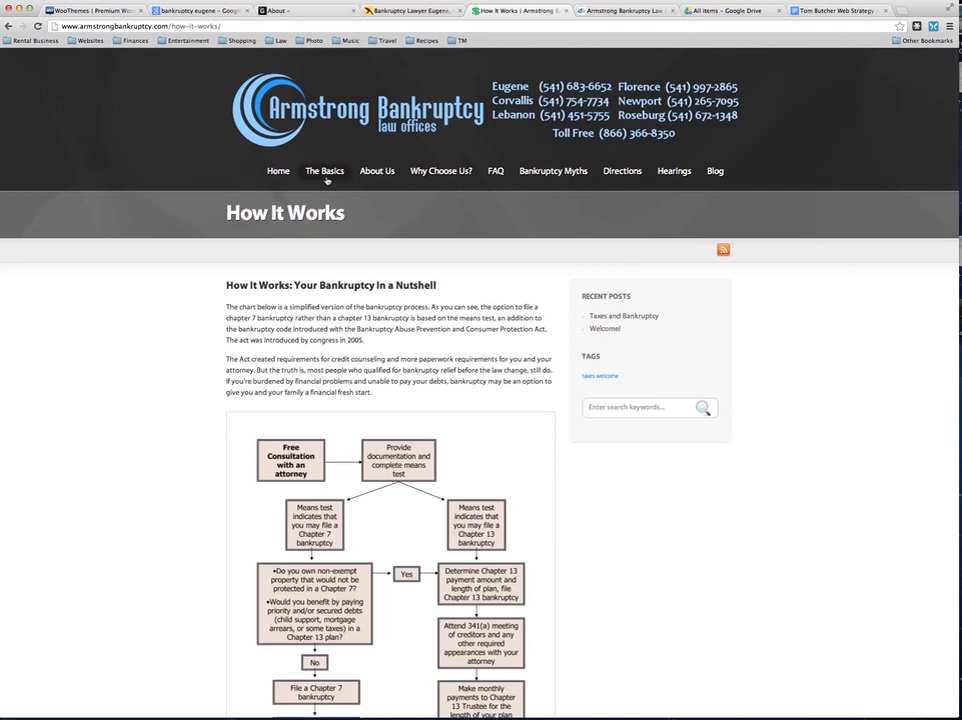
mouse_move(260, 197)
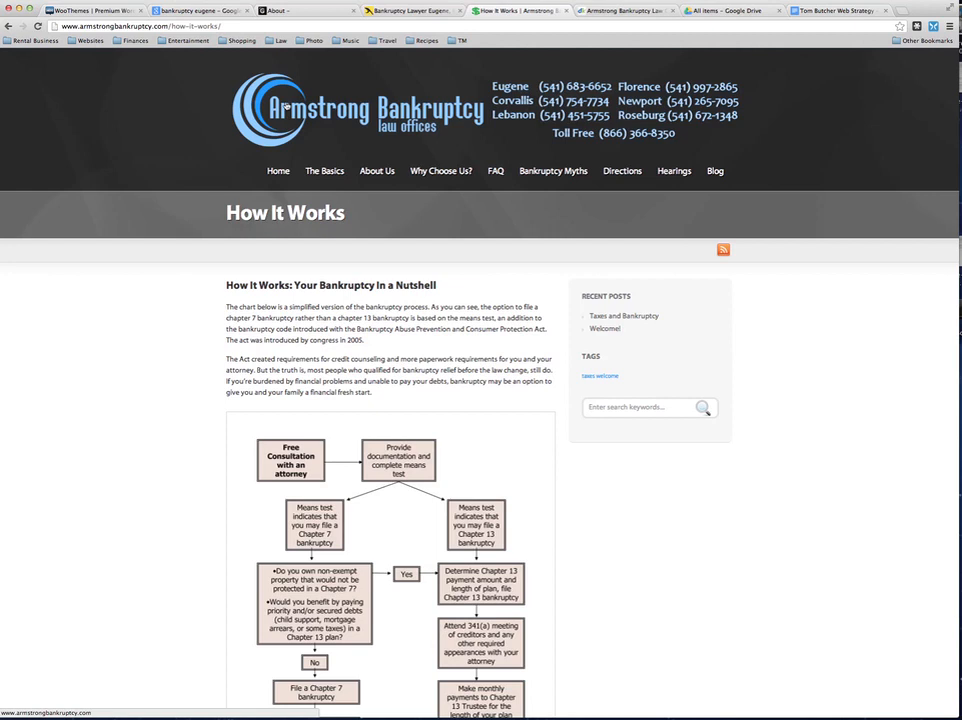
scroll("down", 3)
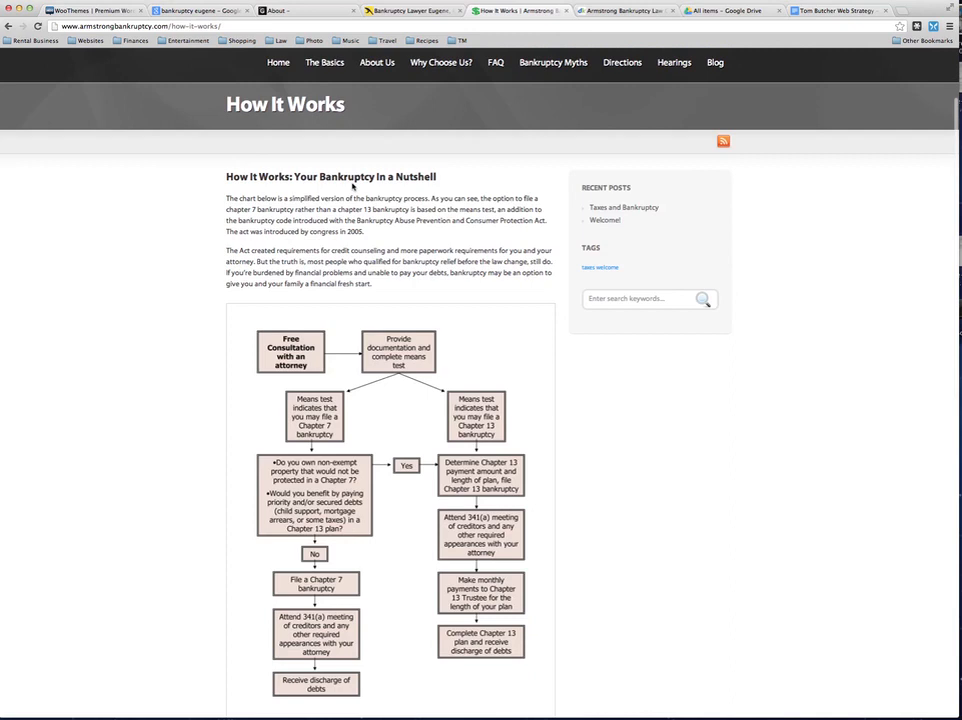
scroll("up", 3)
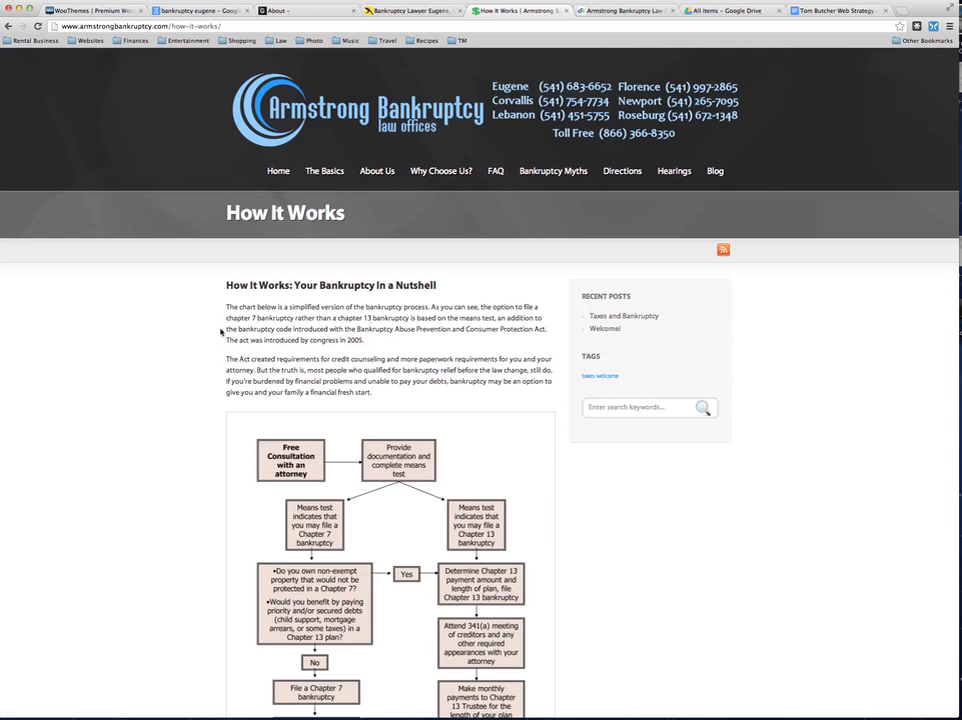
scroll("down", 3)
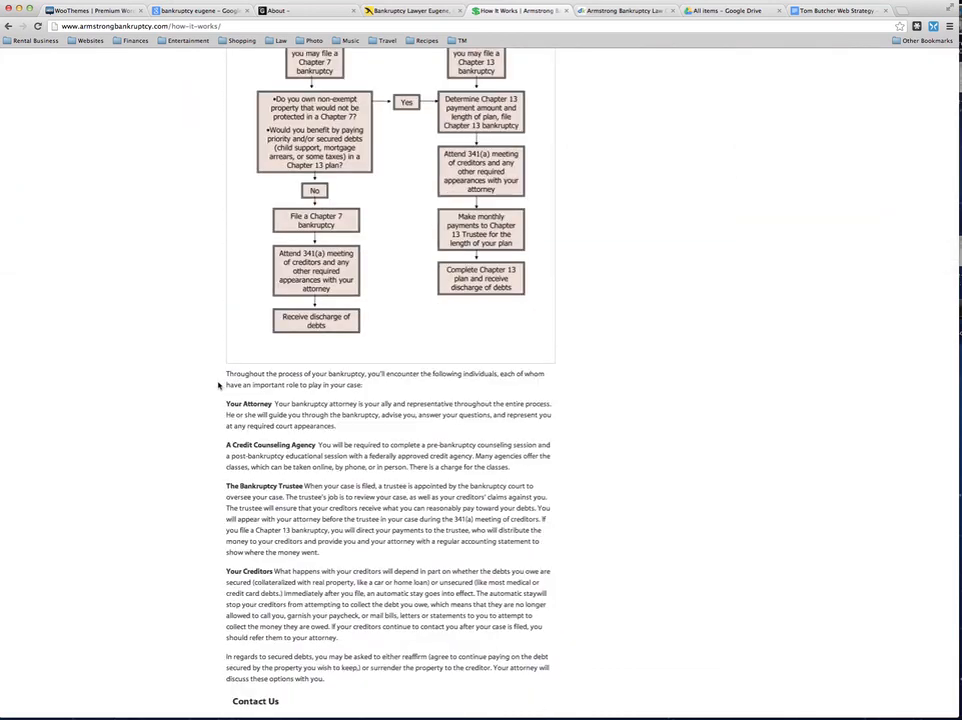
mouse_move(234, 648)
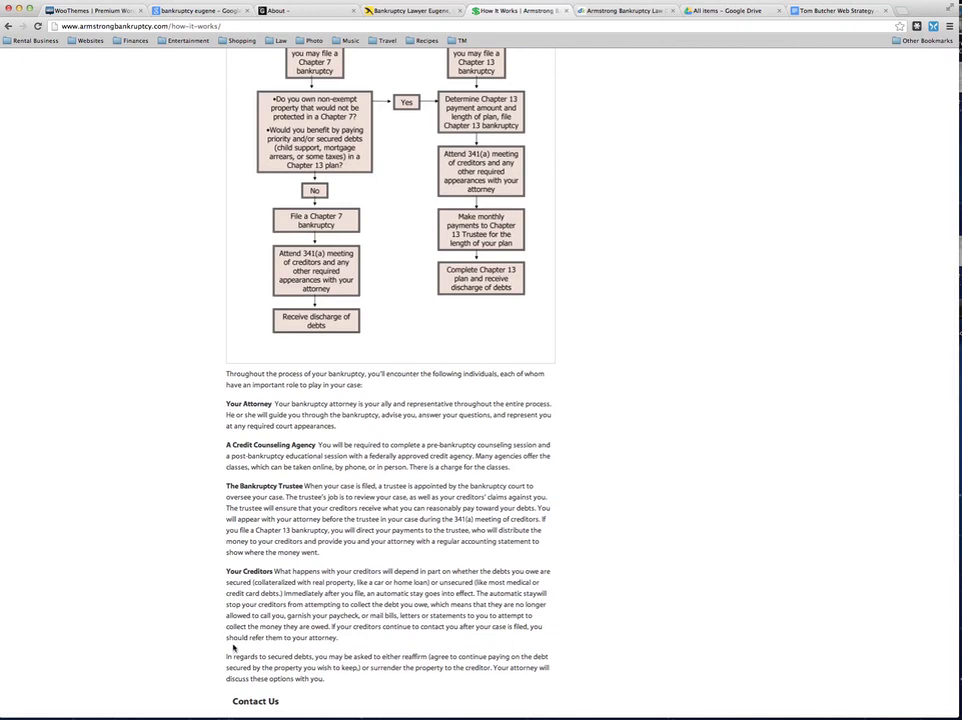
scroll("down", 3)
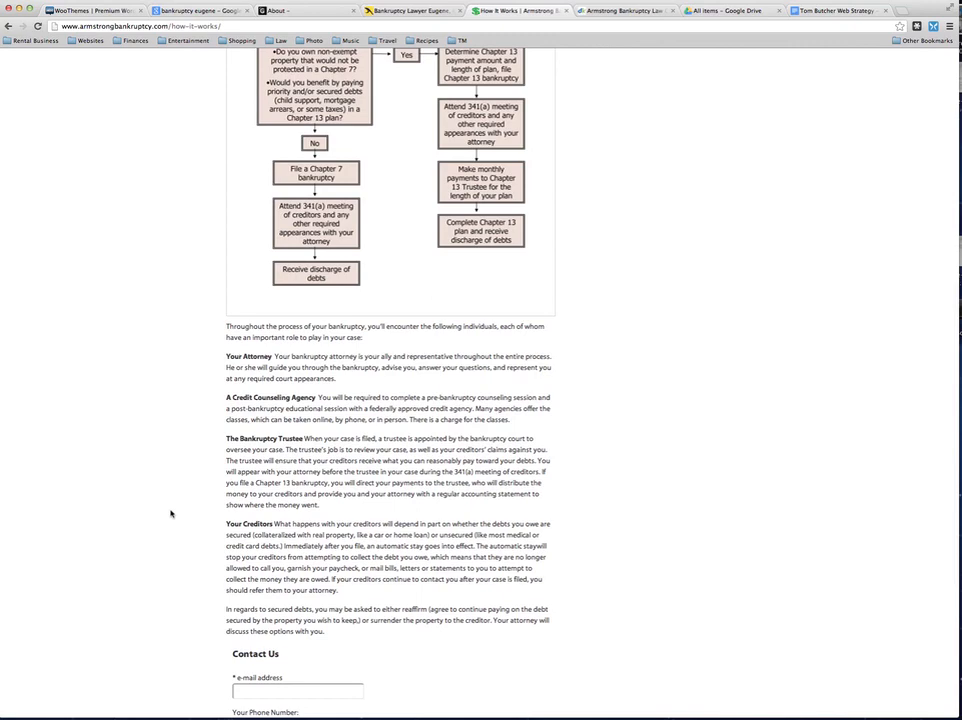
scroll("up", 3)
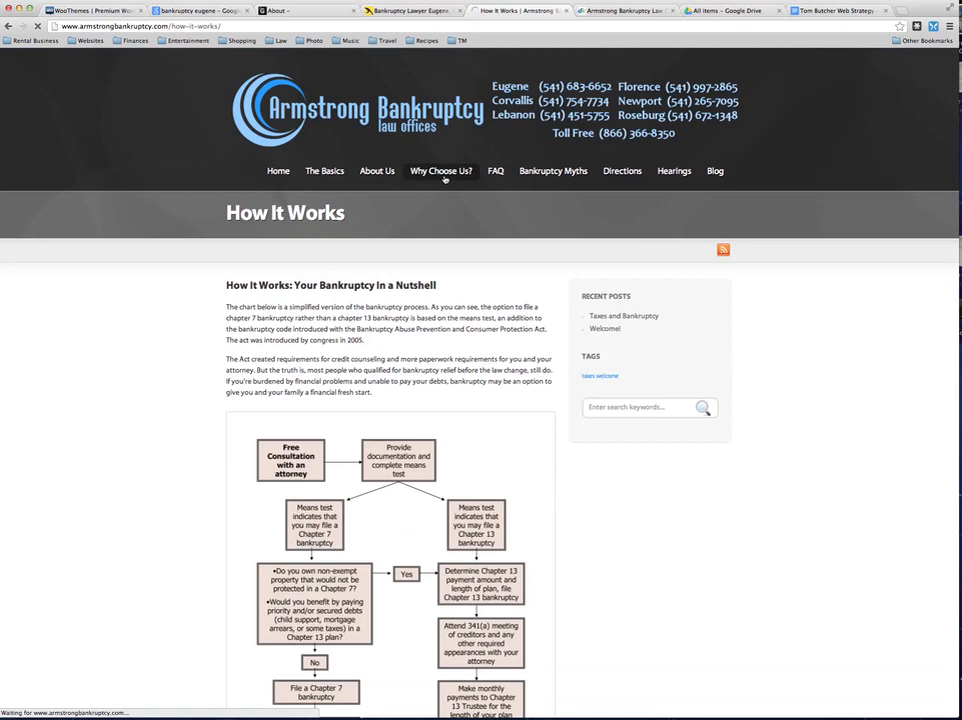
Step: Browse Armstrong Bankruptcy's Why Choose Us page, then return to the bankruptcy eugene results
left_click(440, 170)
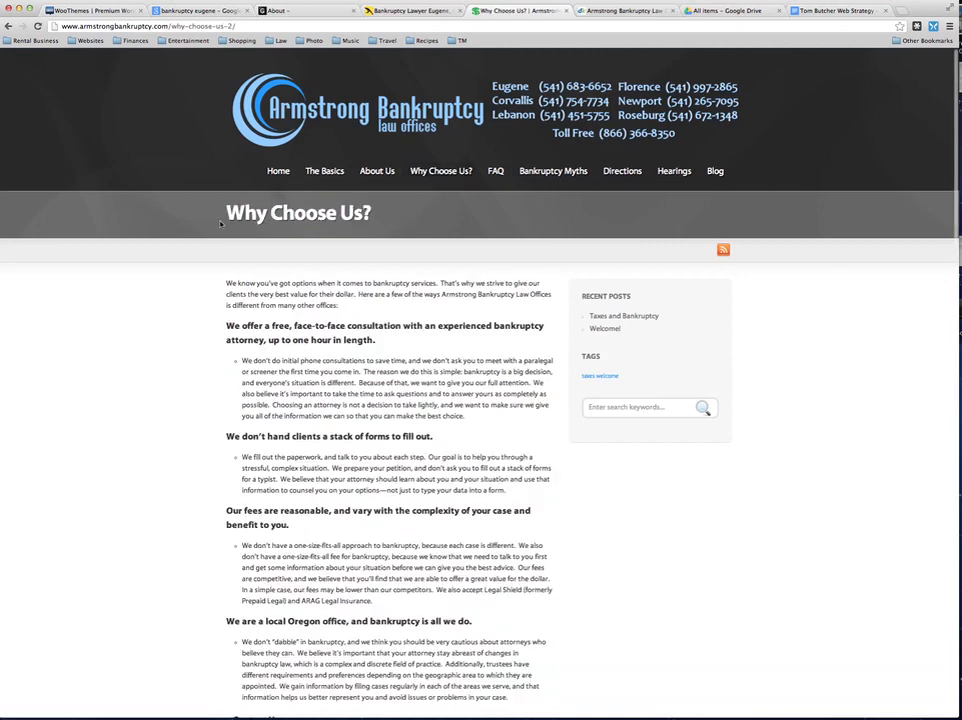
scroll("down", 3)
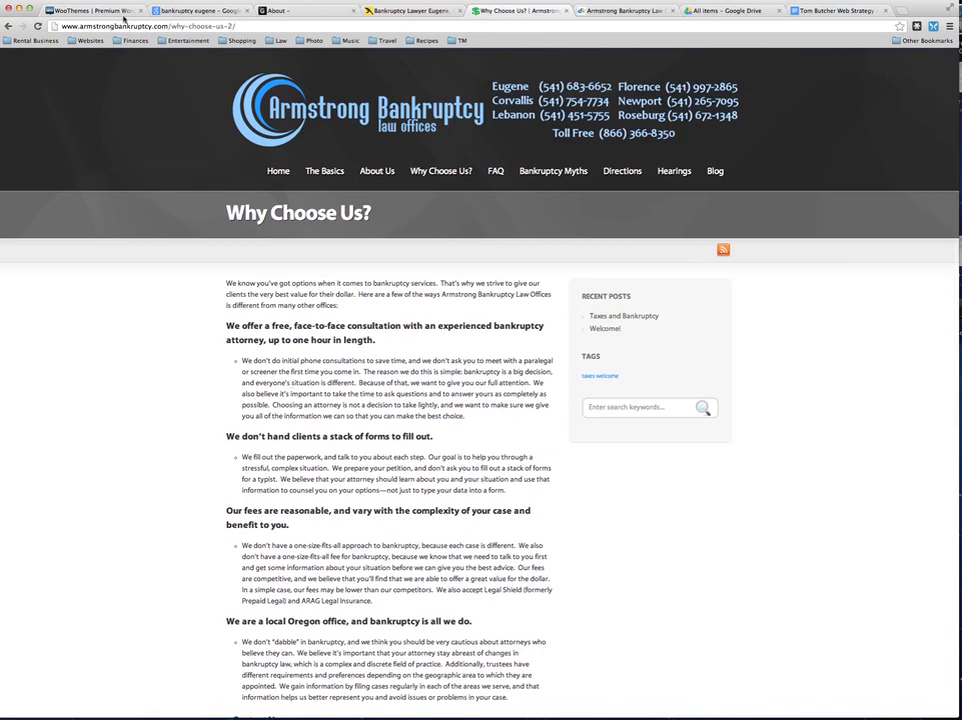
left_click(200, 10)
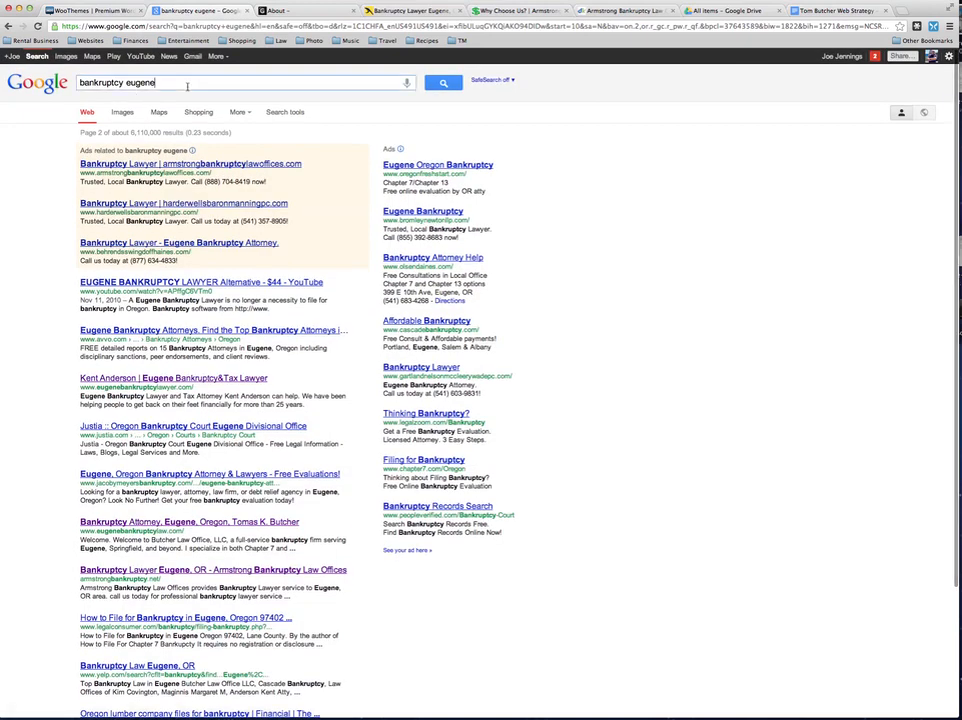
Step: Search for 'bankruptcy eugene armstrong' and switch to Butcher Law Office's About page
type("armstrong")
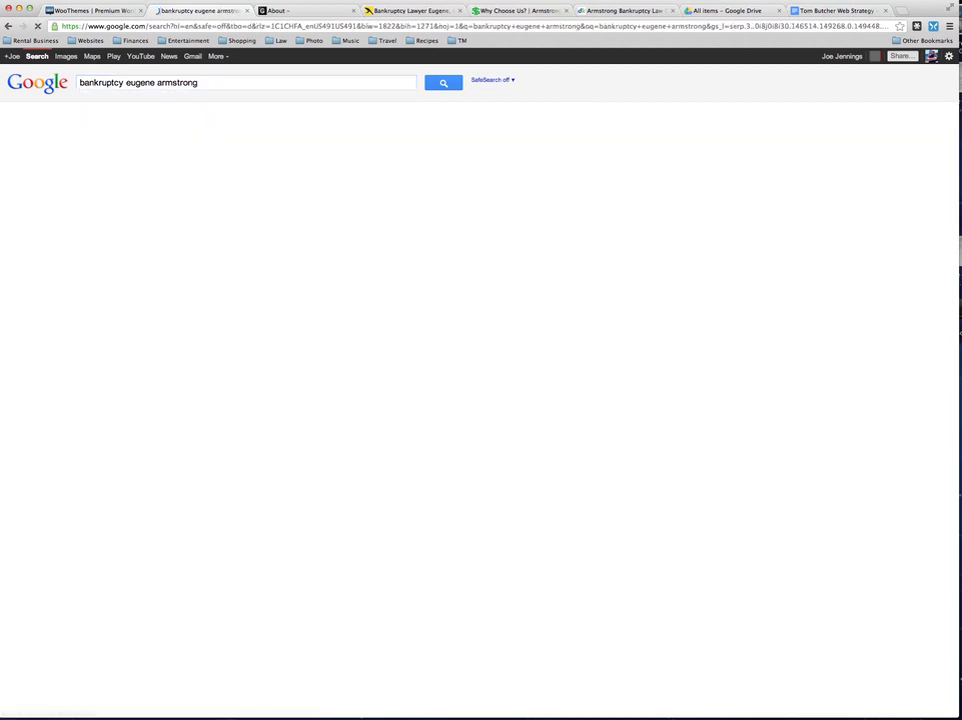
left_click(443, 82)
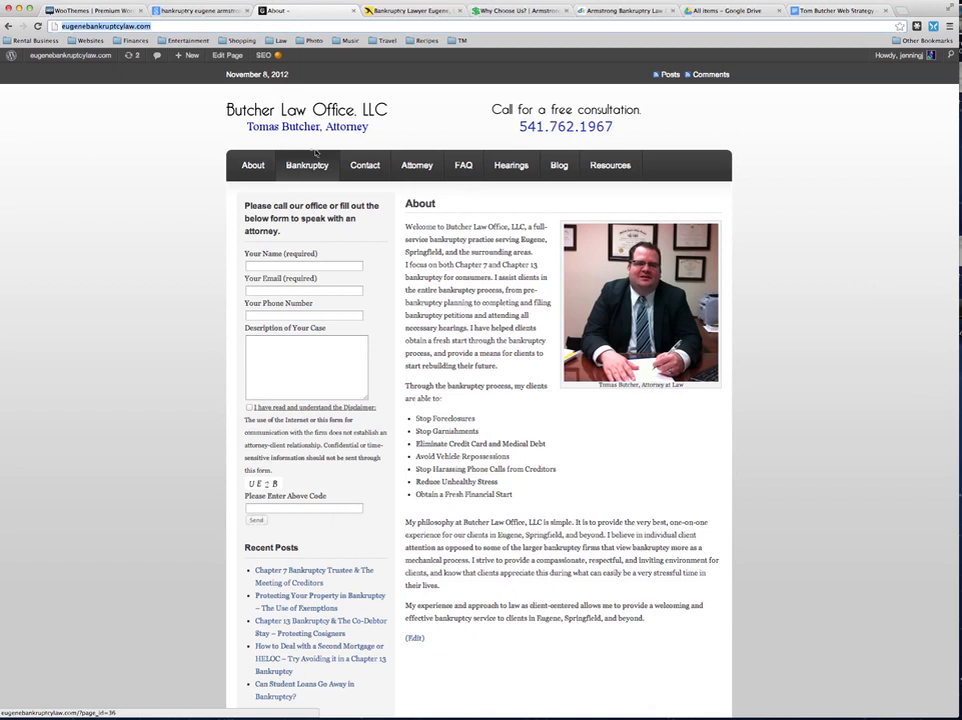
mouse_move(377, 150)
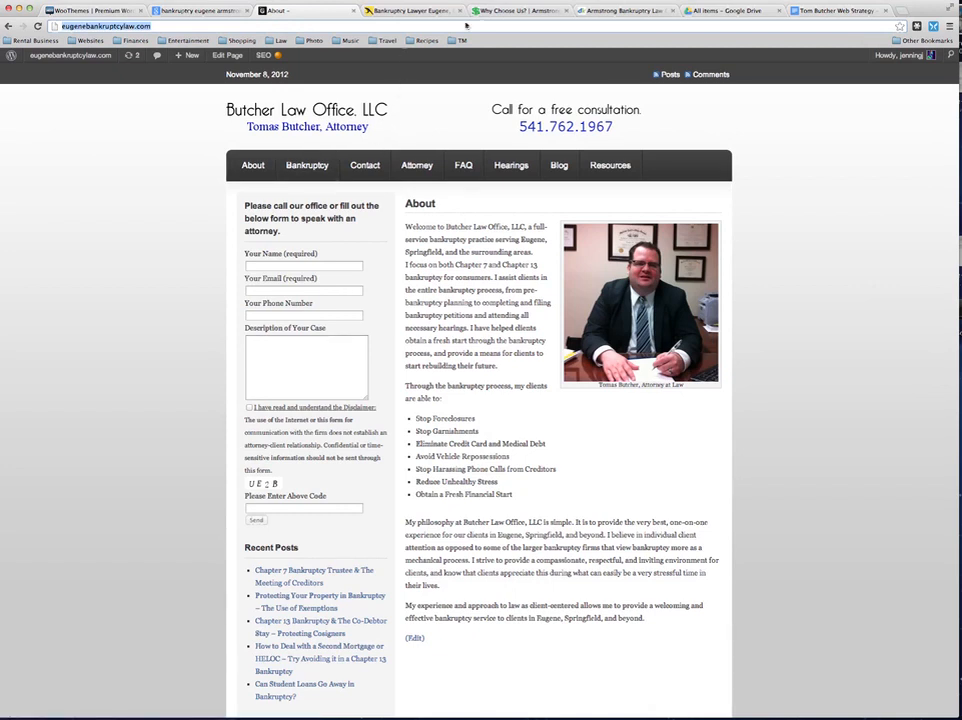
Step: Return to Armstrong's Why Choose Us page, scrolling to its contact form and back
left_click(520, 11)
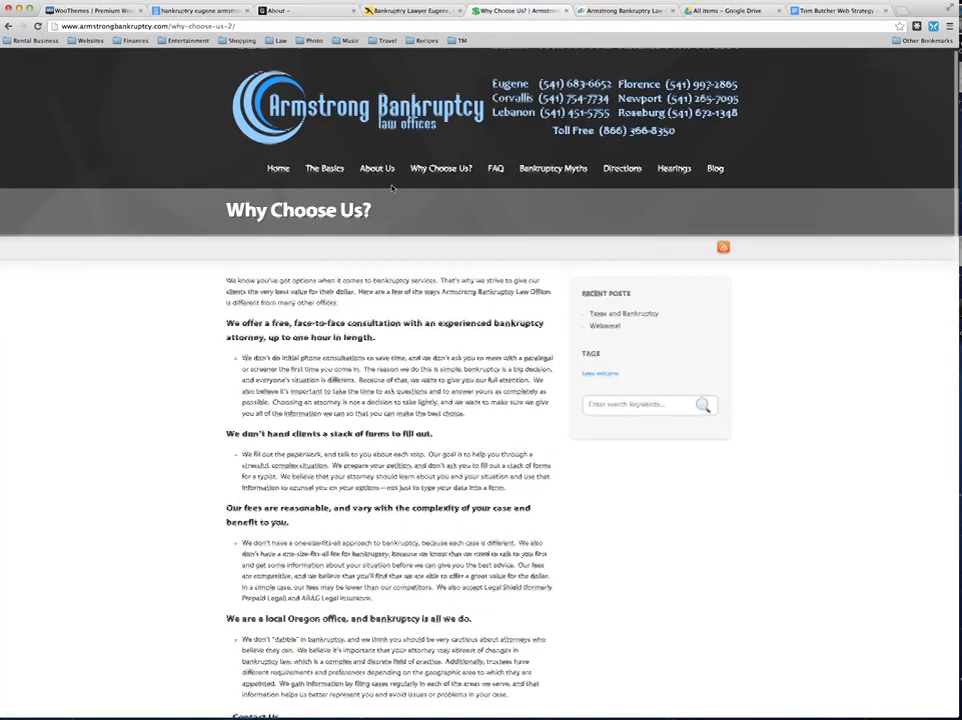
scroll("down", 3)
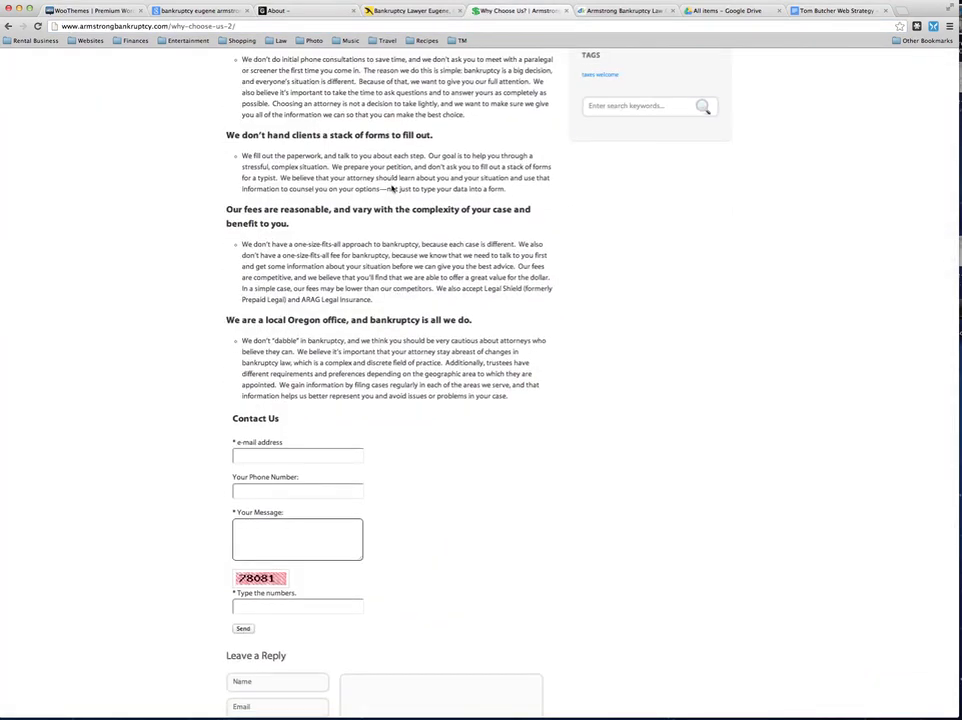
scroll("down", 3)
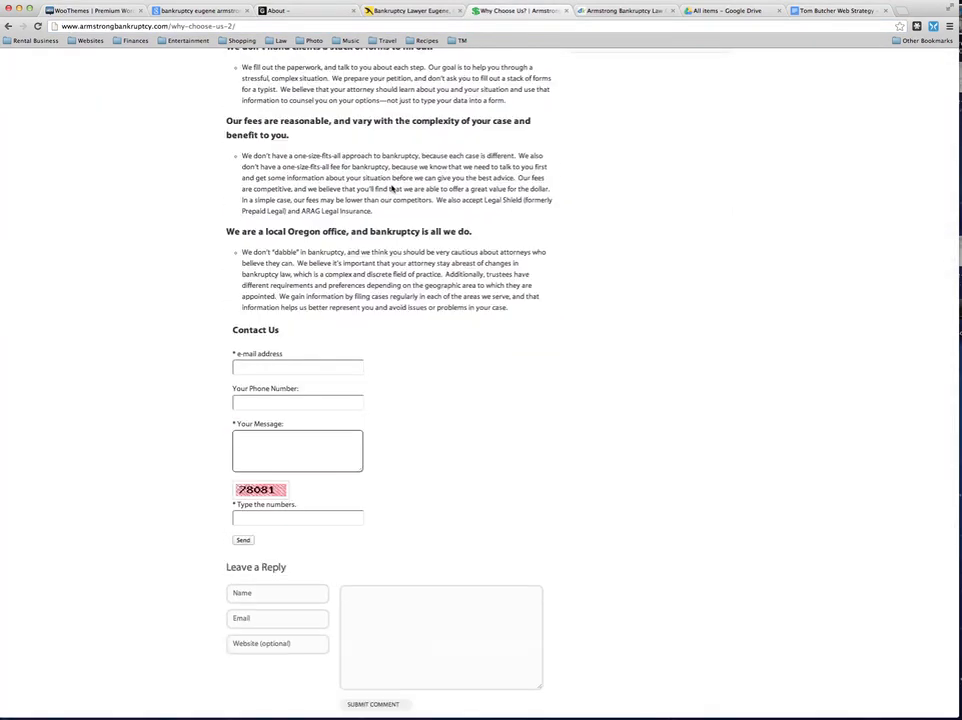
scroll("up", 3)
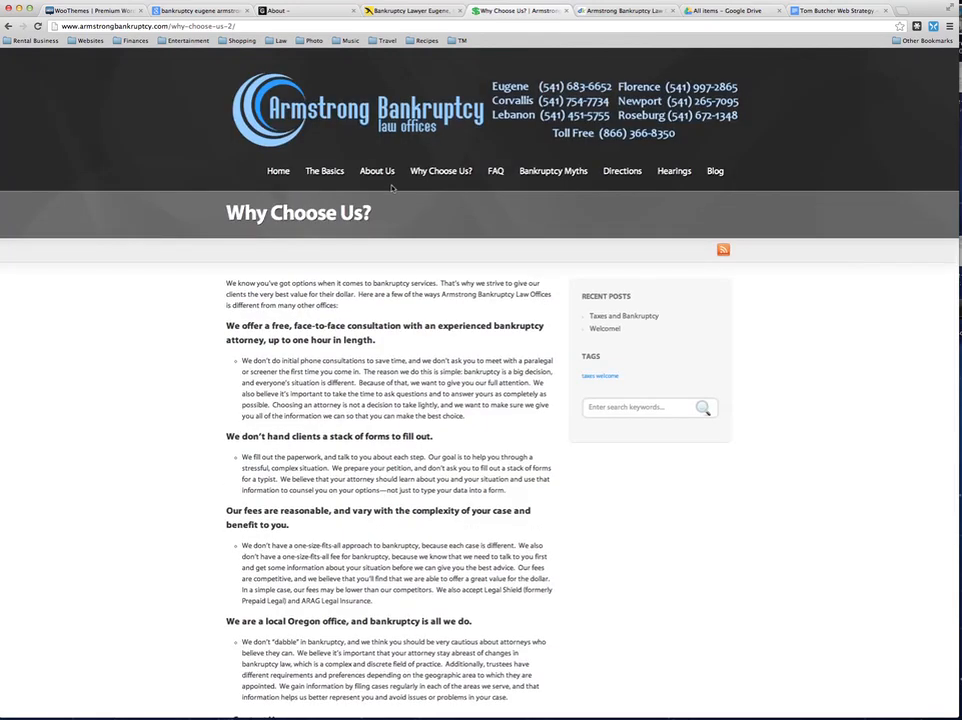
mouse_move(236, 191)
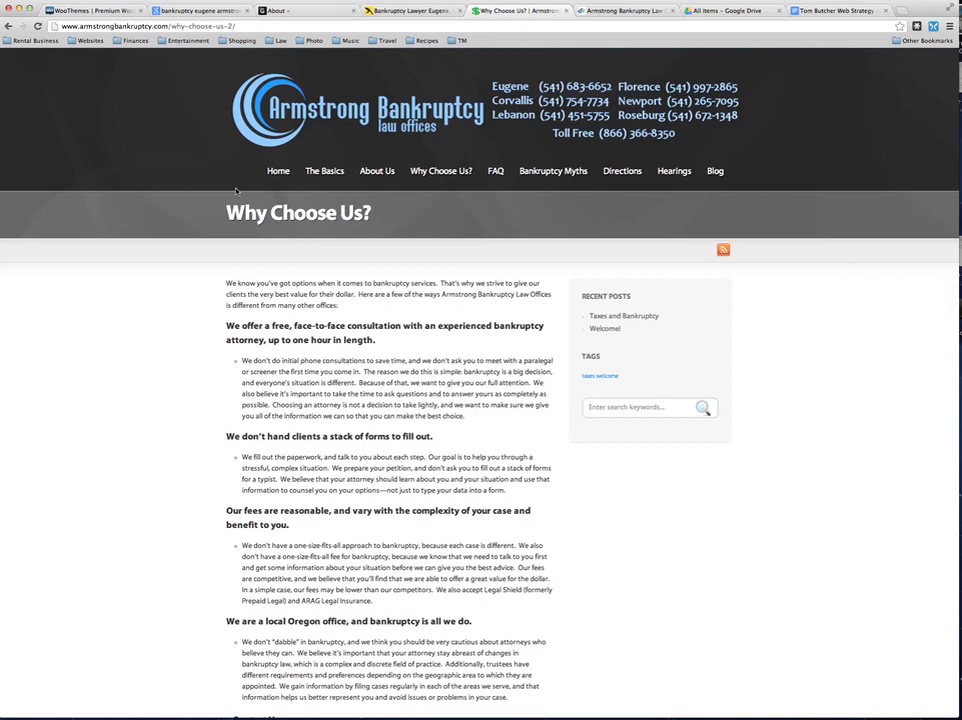